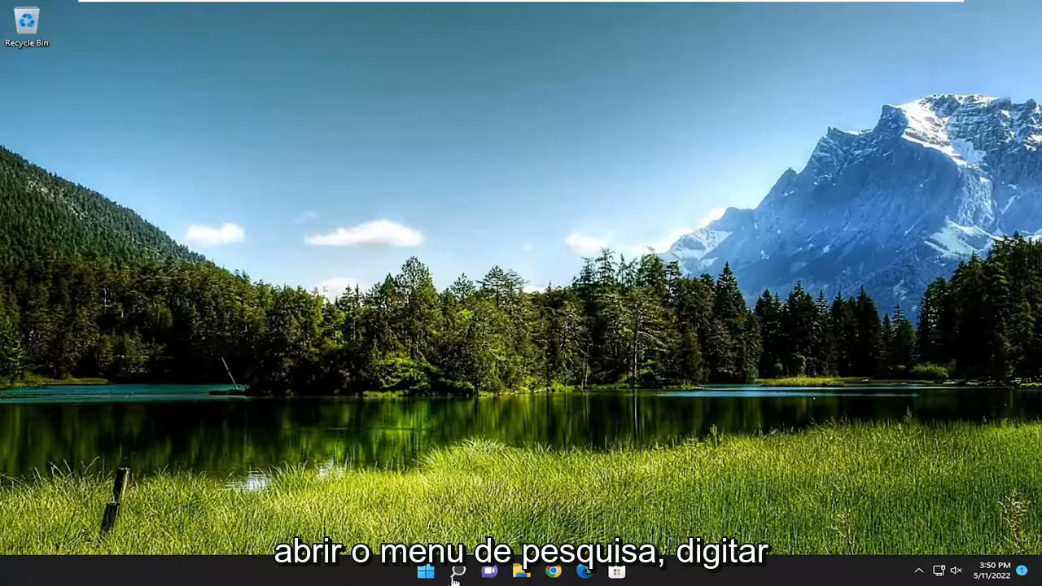
Step: Search for 'troubleshoot settings' and open the Troubleshoot settings page
{"action": "type", "text": "troubleshoot settings"}
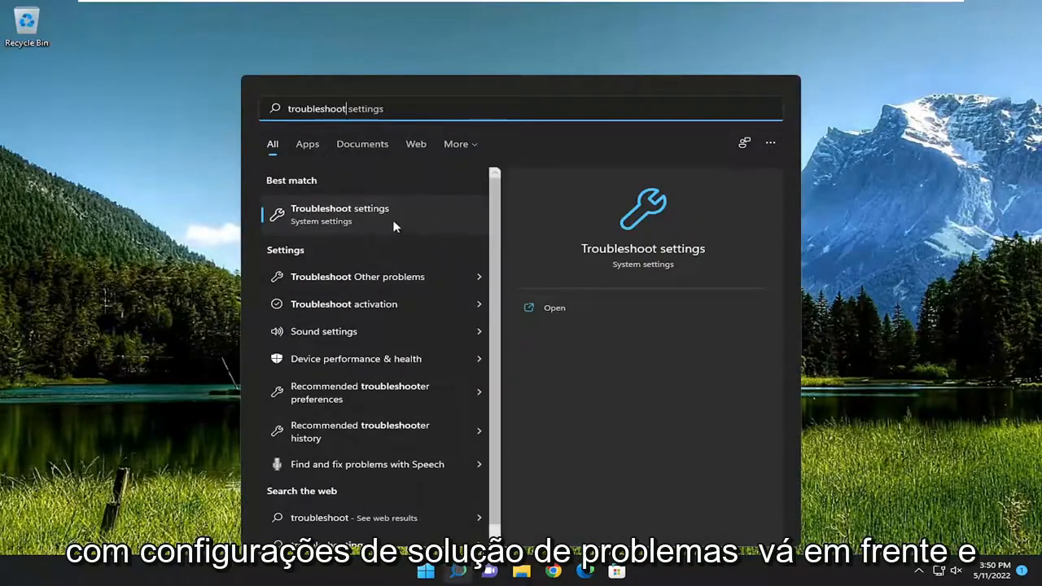
{"action": "left_click", "coordinate": [339, 214]}
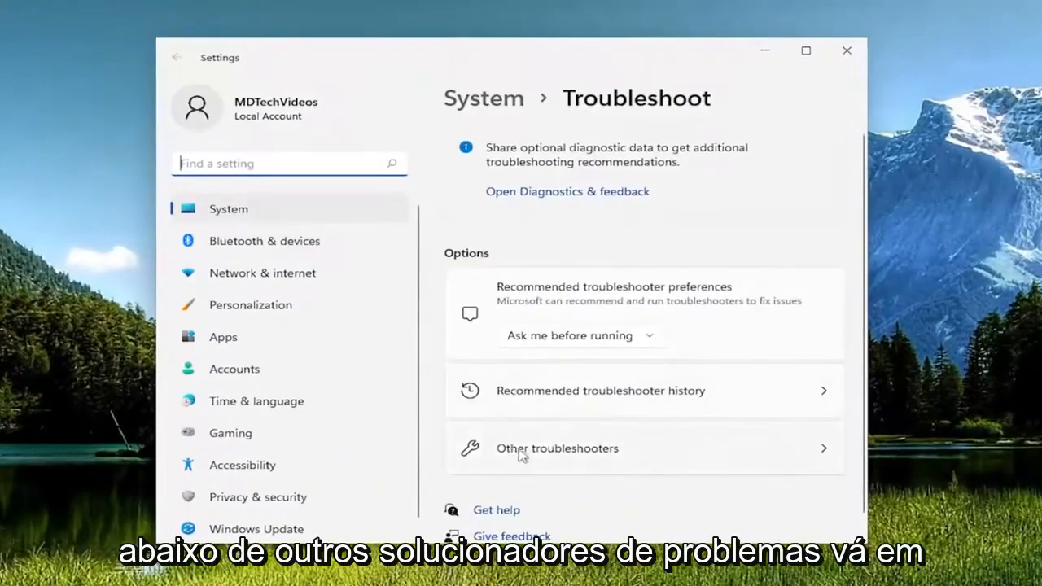
Step: Run the Windows Update troubleshooter from Other troubleshooters until it finishes
{"action": "left_click", "coordinate": [557, 449]}
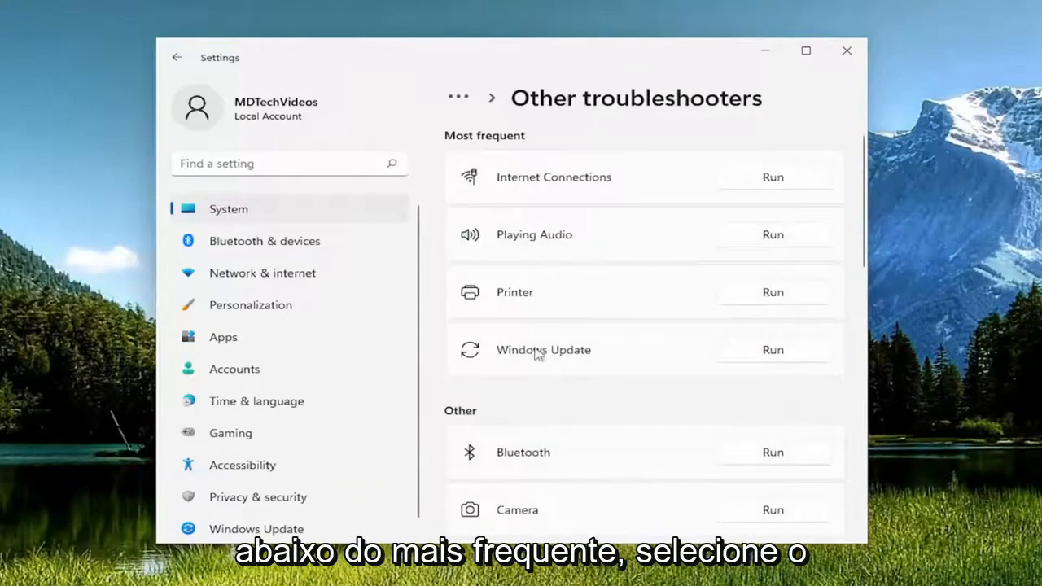
{"action": "mouse_move", "coordinate": [770, 355]}
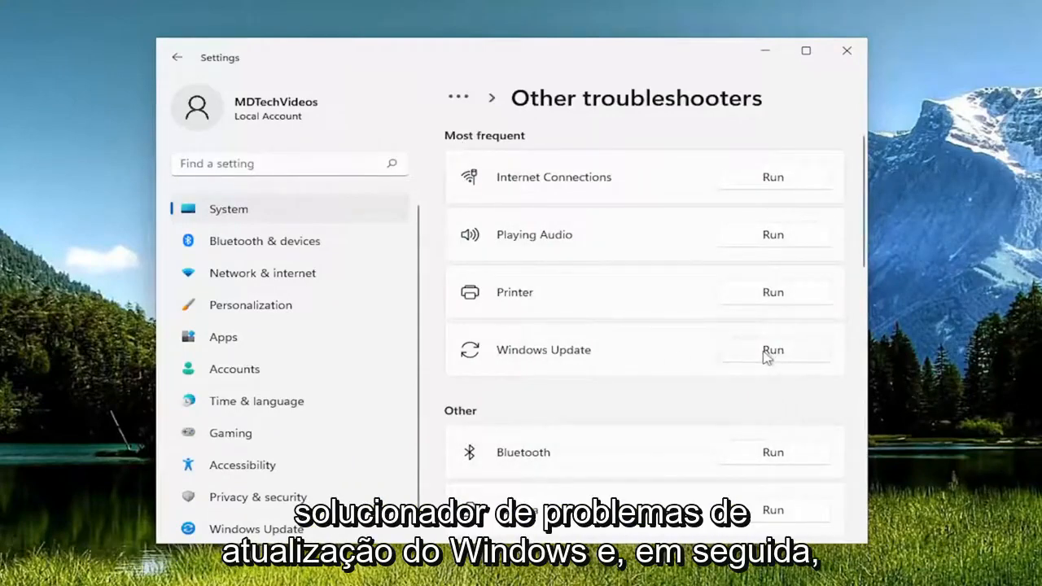
{"action": "left_click", "coordinate": [773, 350]}
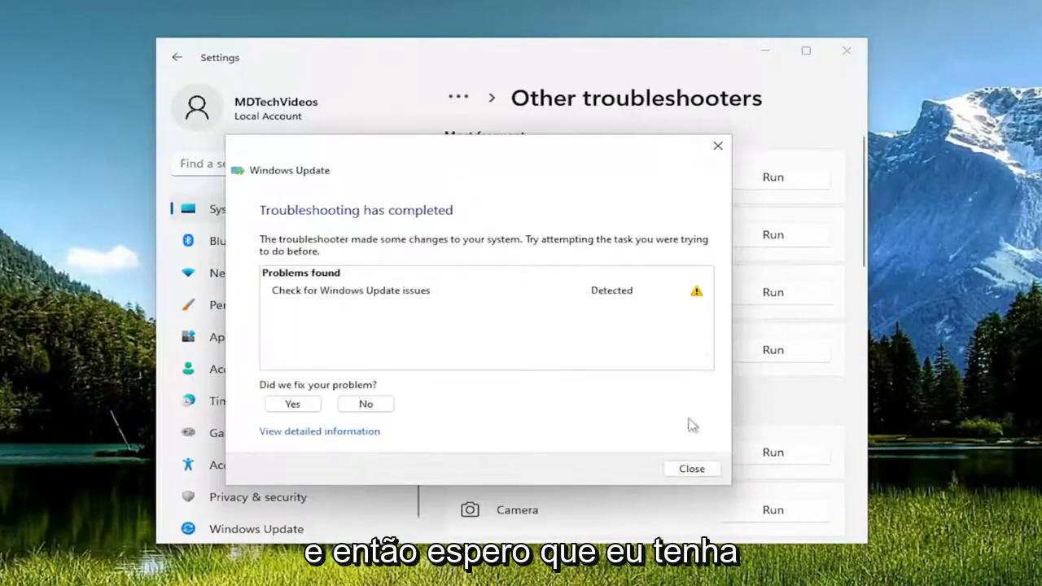
Step: Search for 'cmd' and run Command Prompt as administrator
{"action": "left_click", "coordinate": [692, 469]}
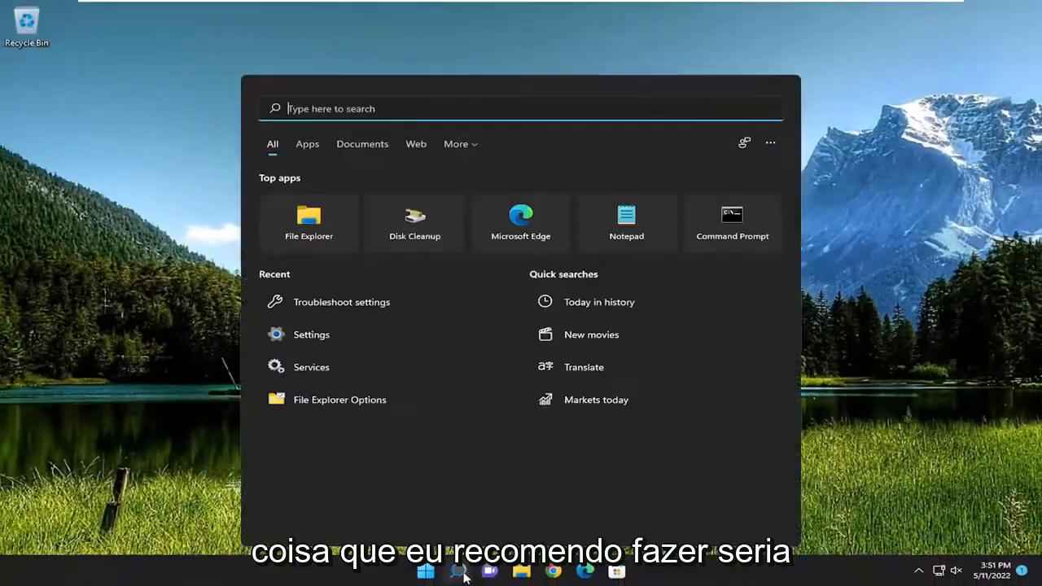
{"action": "type", "text": "cmd"}
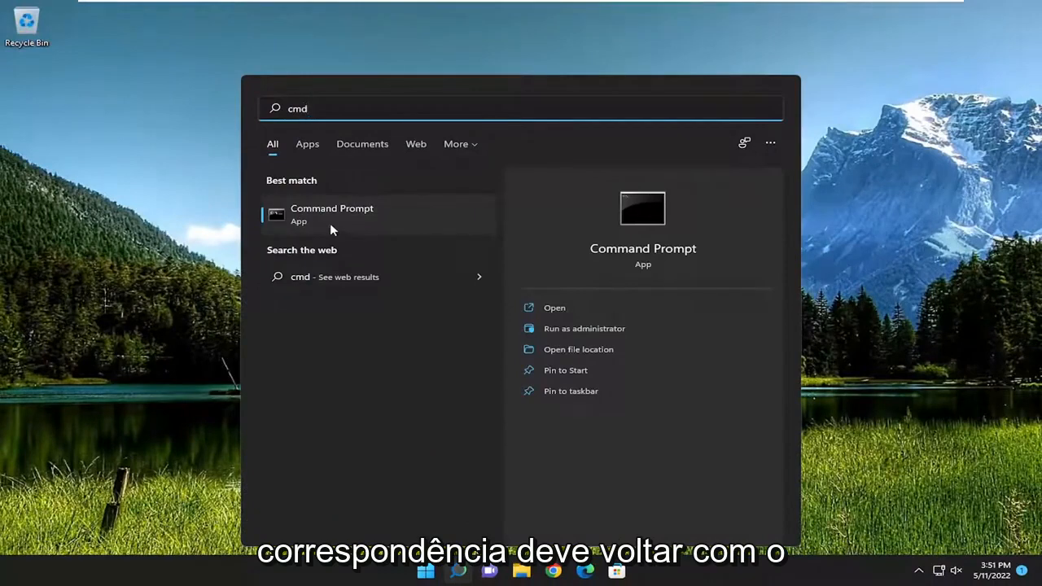
{"action": "right_click", "coordinate": [331, 214]}
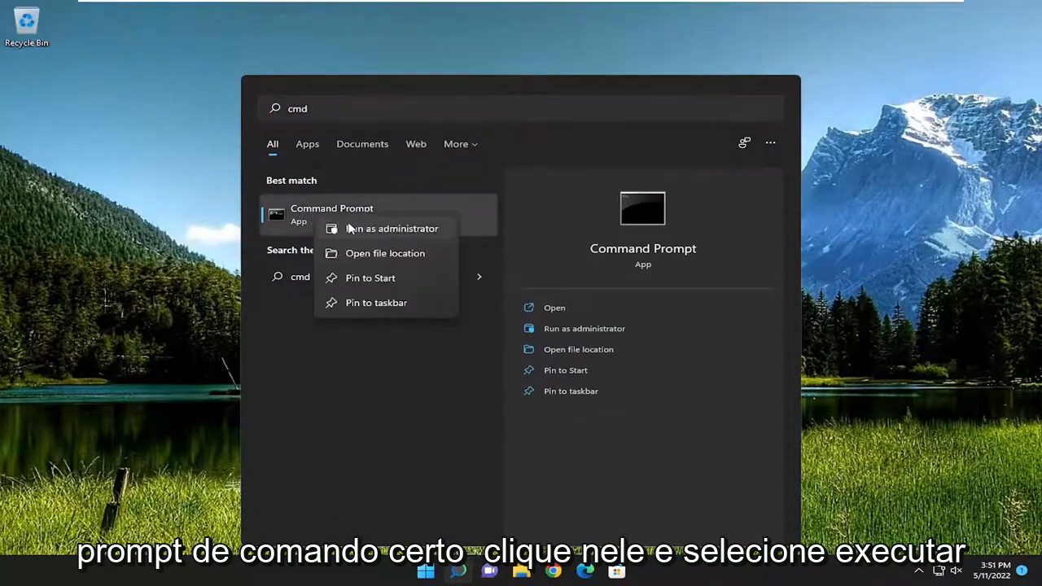
{"action": "left_click", "coordinate": [393, 228]}
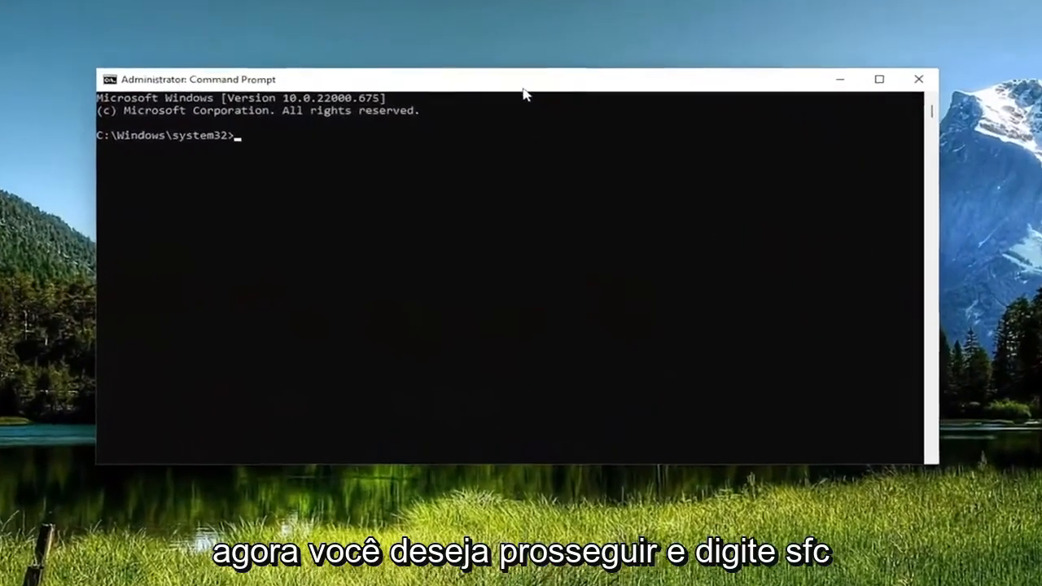
Step: Run 'sfc /scannow' in the administrator Command Prompt to begin the system scan
{"action": "type", "text": "sfc"}
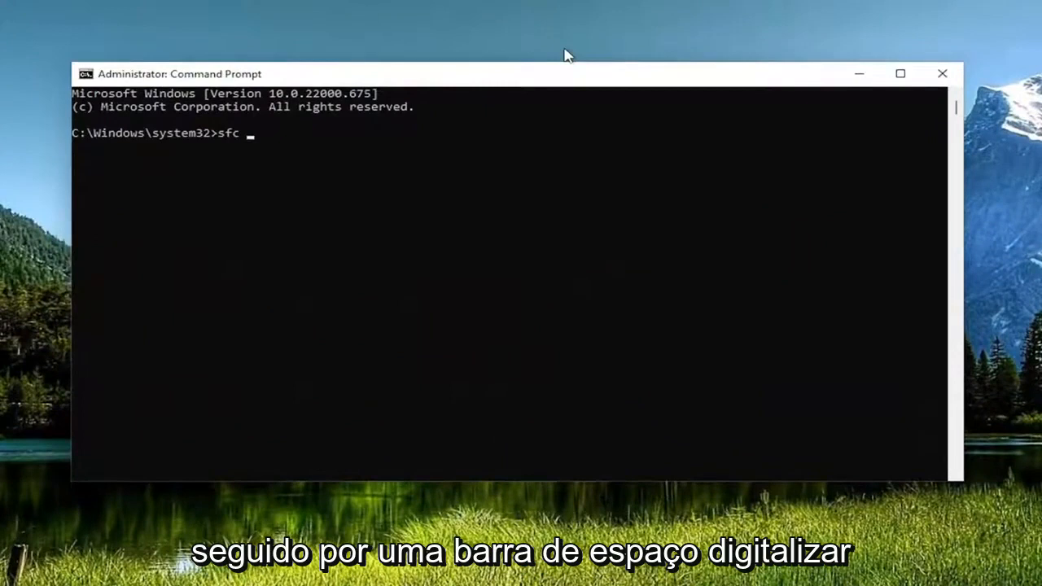
{"action": "type", "text": "/scann"}
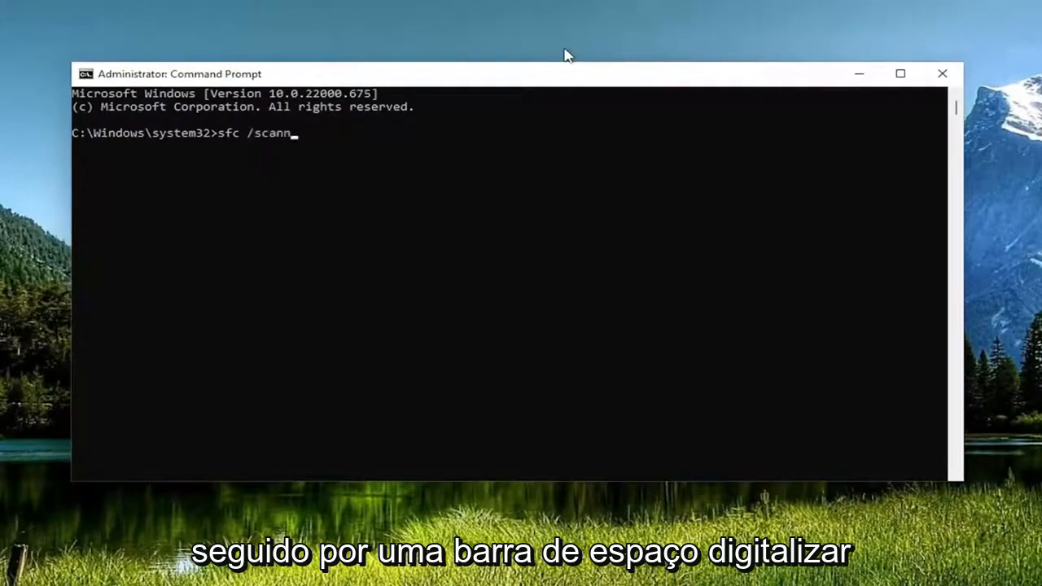
{"action": "type", "text": "ow"}
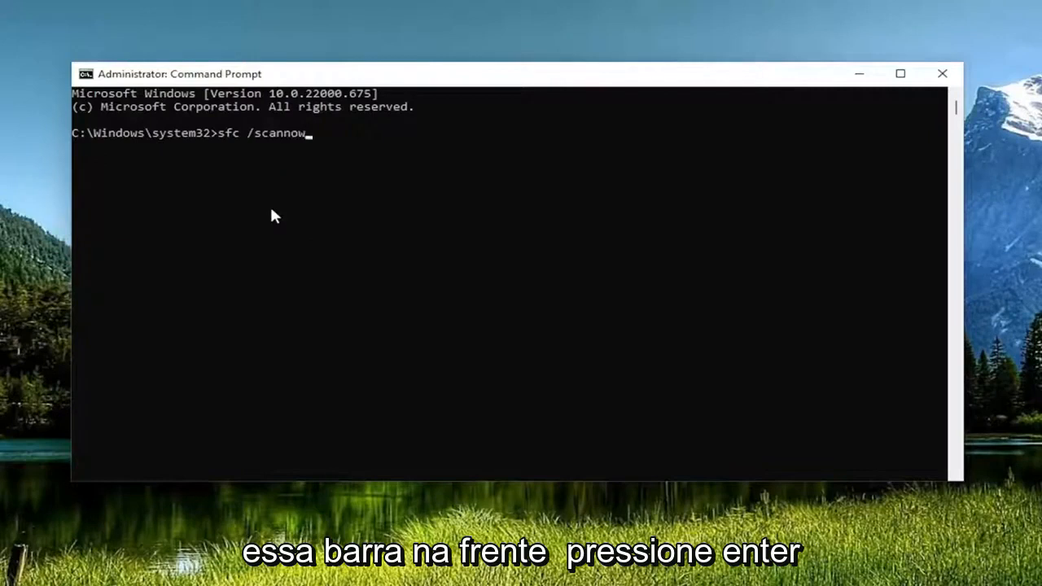
{"action": "key", "text": "Enter"}
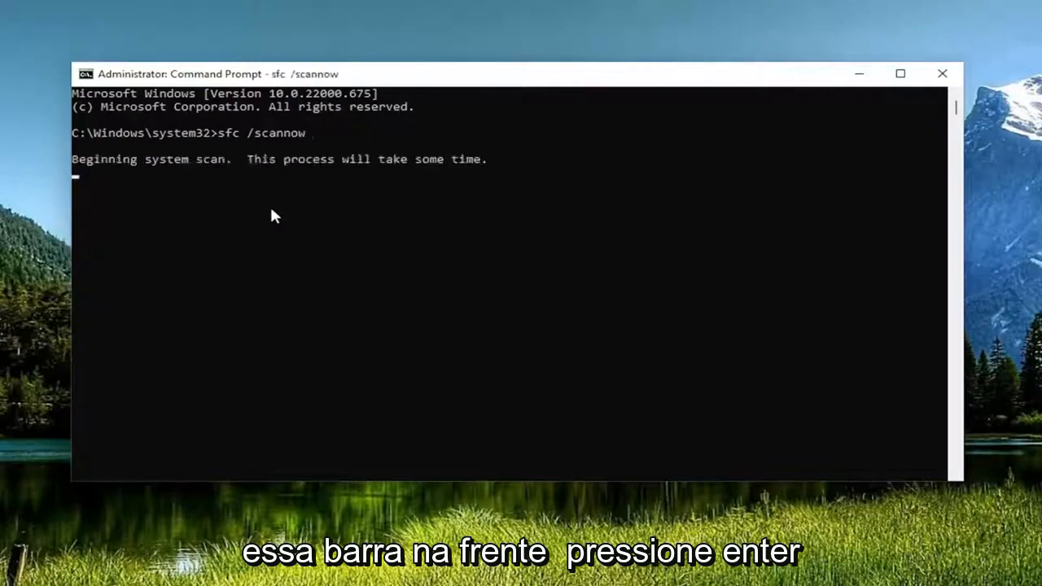